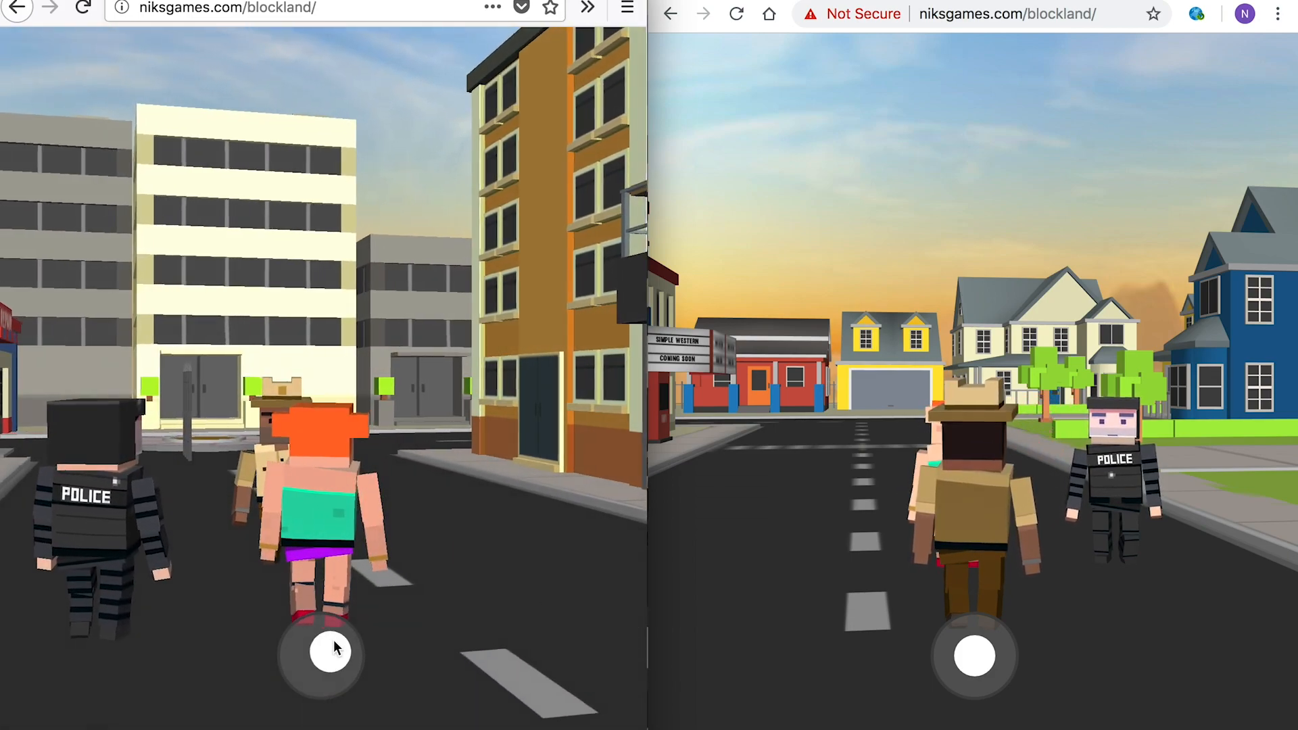
- Send 'Can you help me?' in Blockland chat and start replying 'How can'
{"action": "left_click", "coordinate": [321, 654]}
{"action": "type", "text": "Can you help me?"}
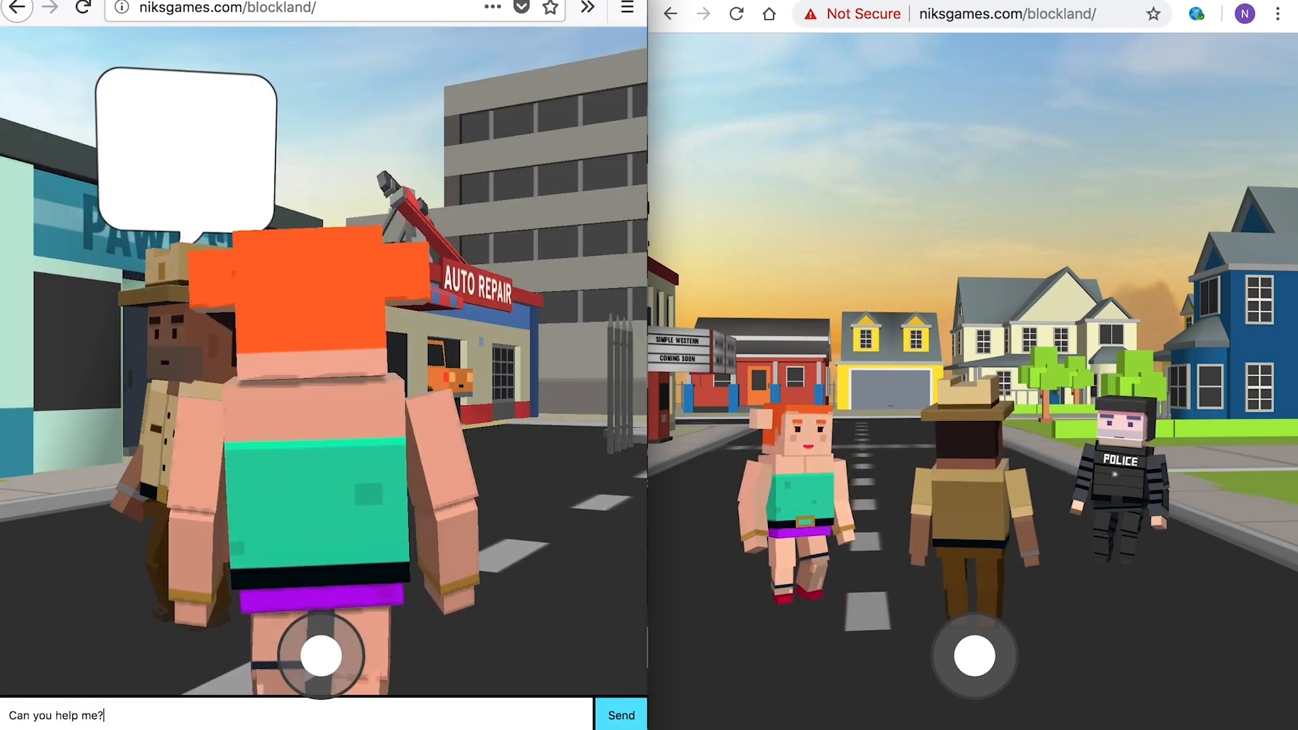
{"action": "left_click", "coordinate": [620, 715]}
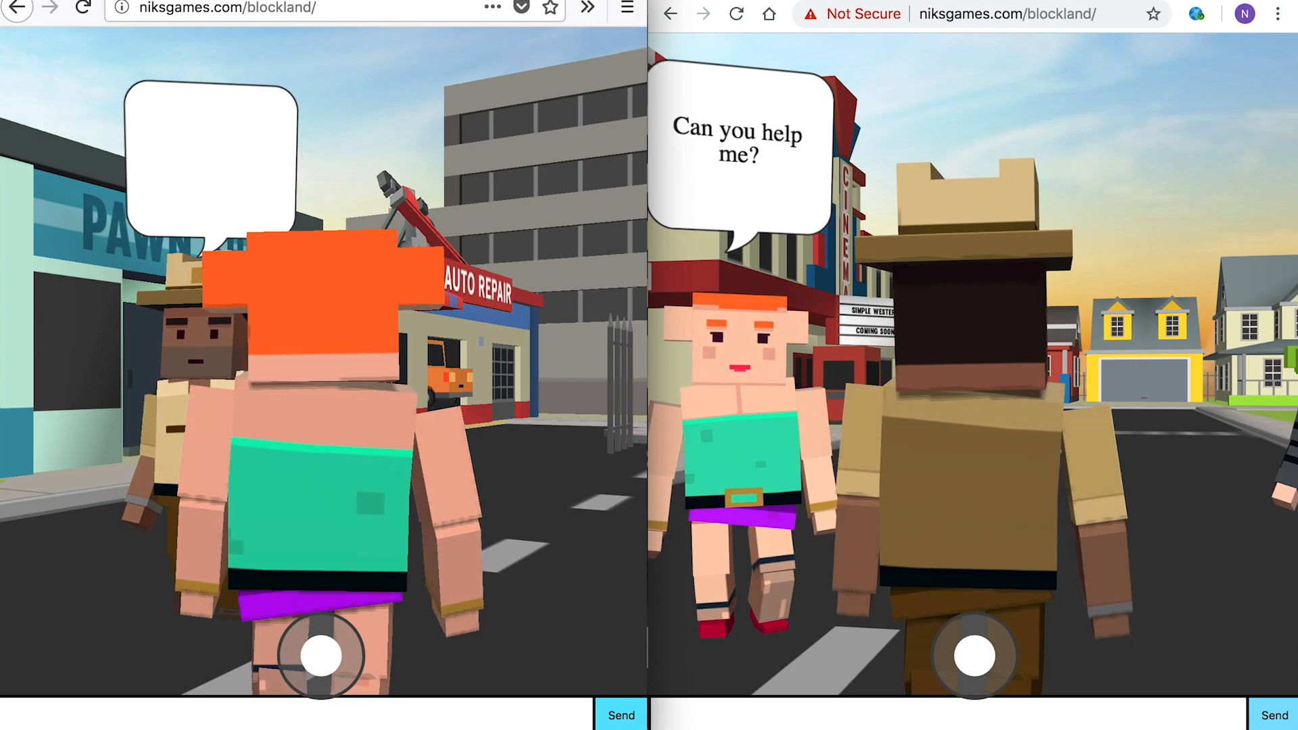
{"action": "type", "text": "How can"}
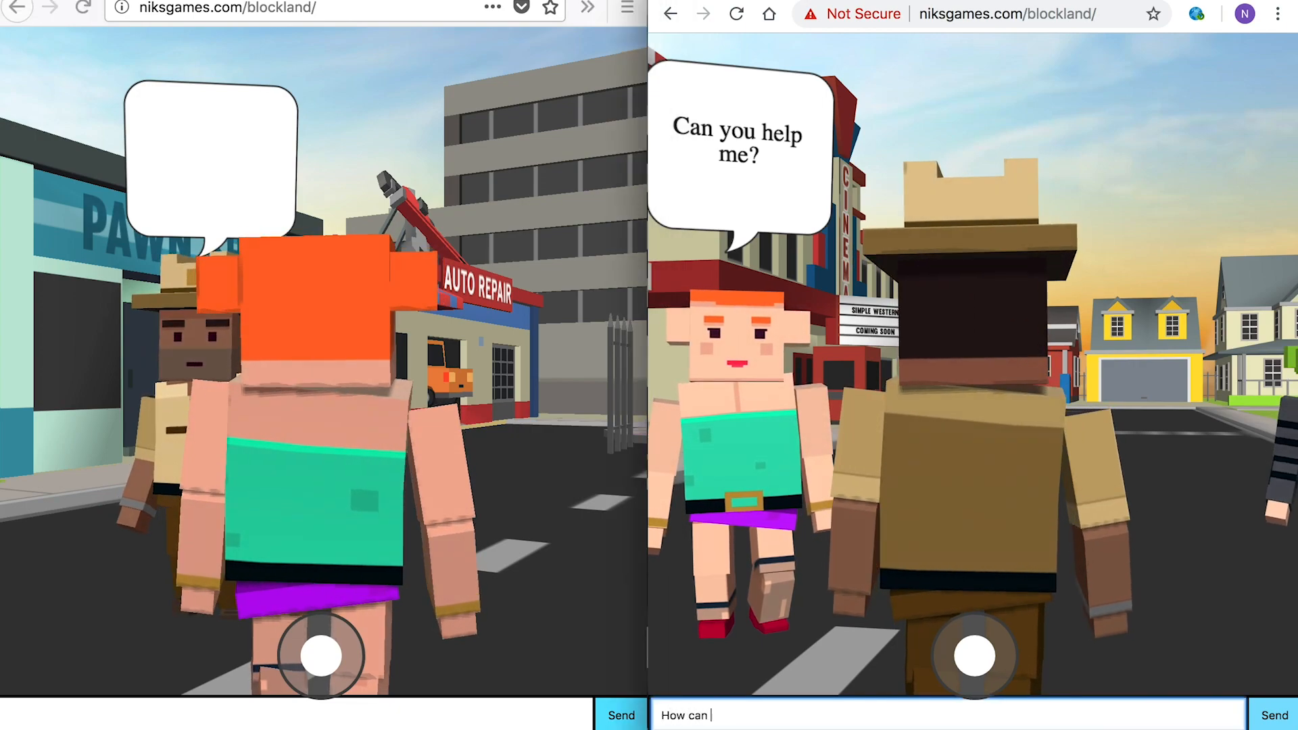
{"action": "left_click", "coordinate": [452, 7]}
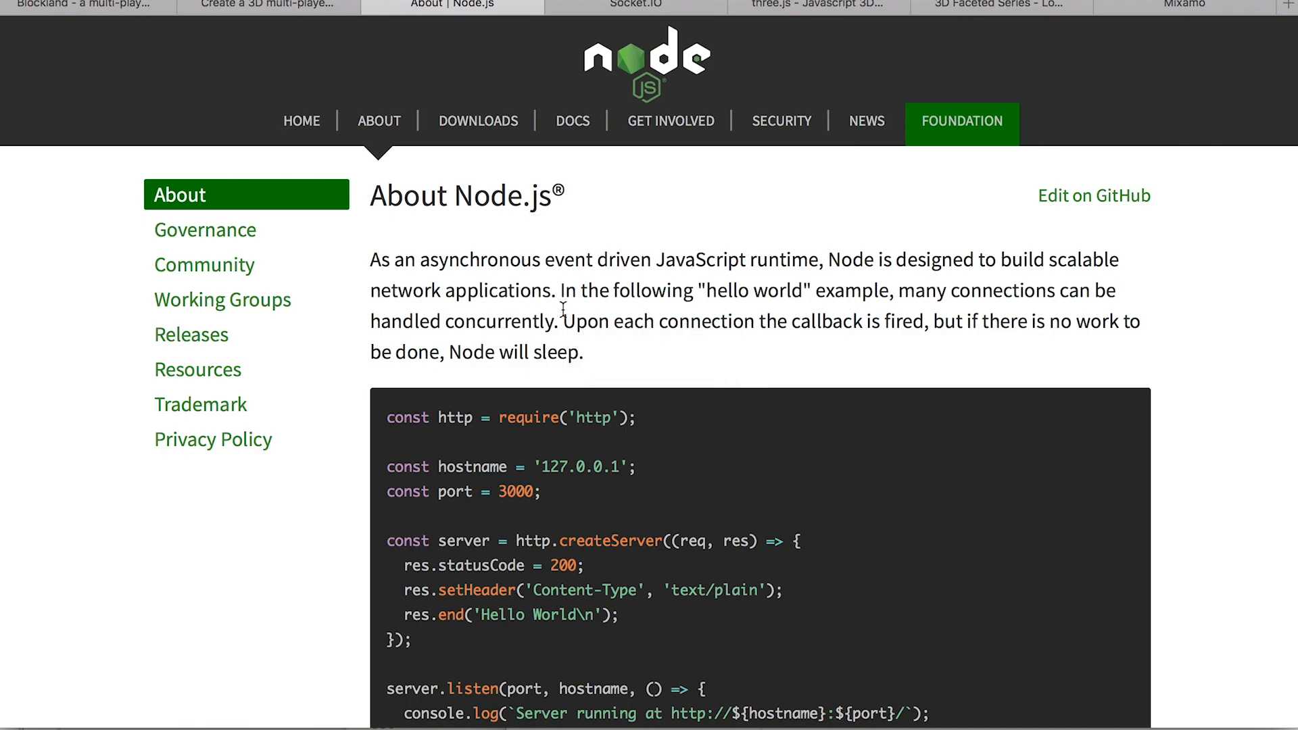
- Browse the Node.js Downloads page's installer table, then switch to the Socket.IO site
{"action": "left_click", "coordinate": [478, 121]}
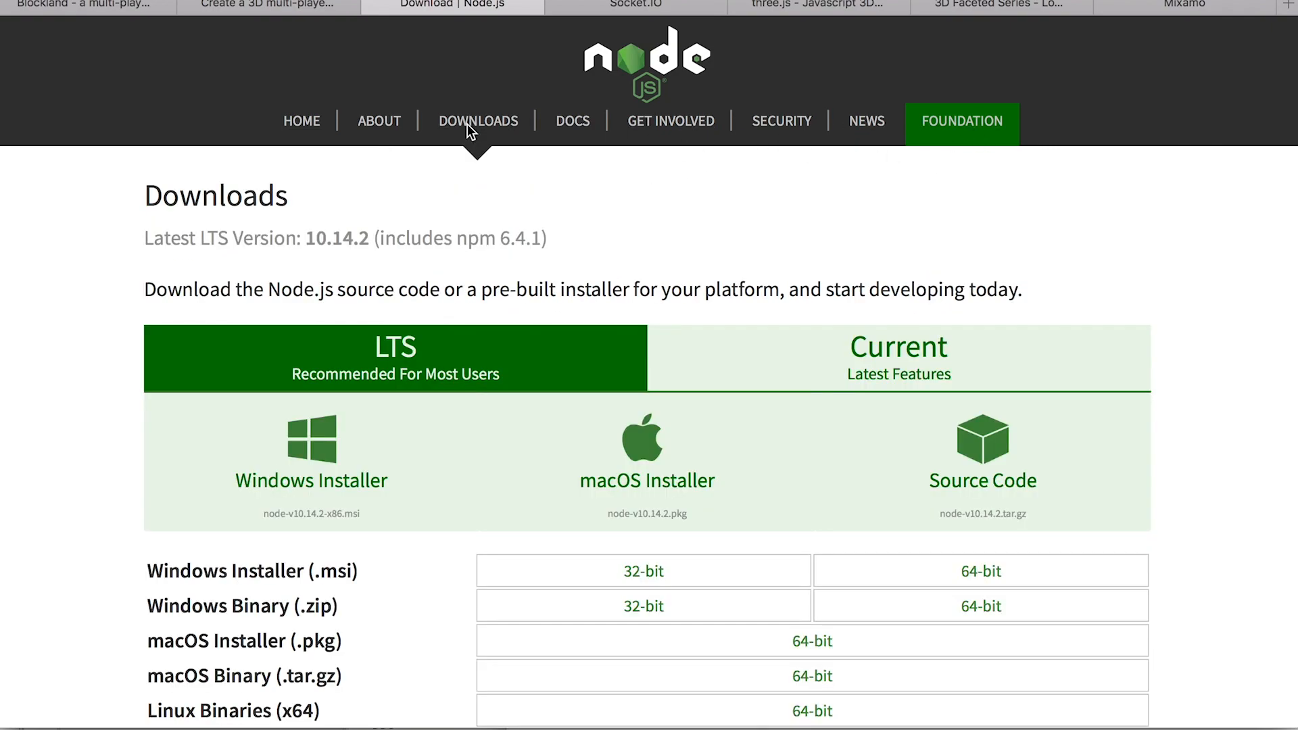
{"action": "mouse_move", "coordinate": [496, 469]}
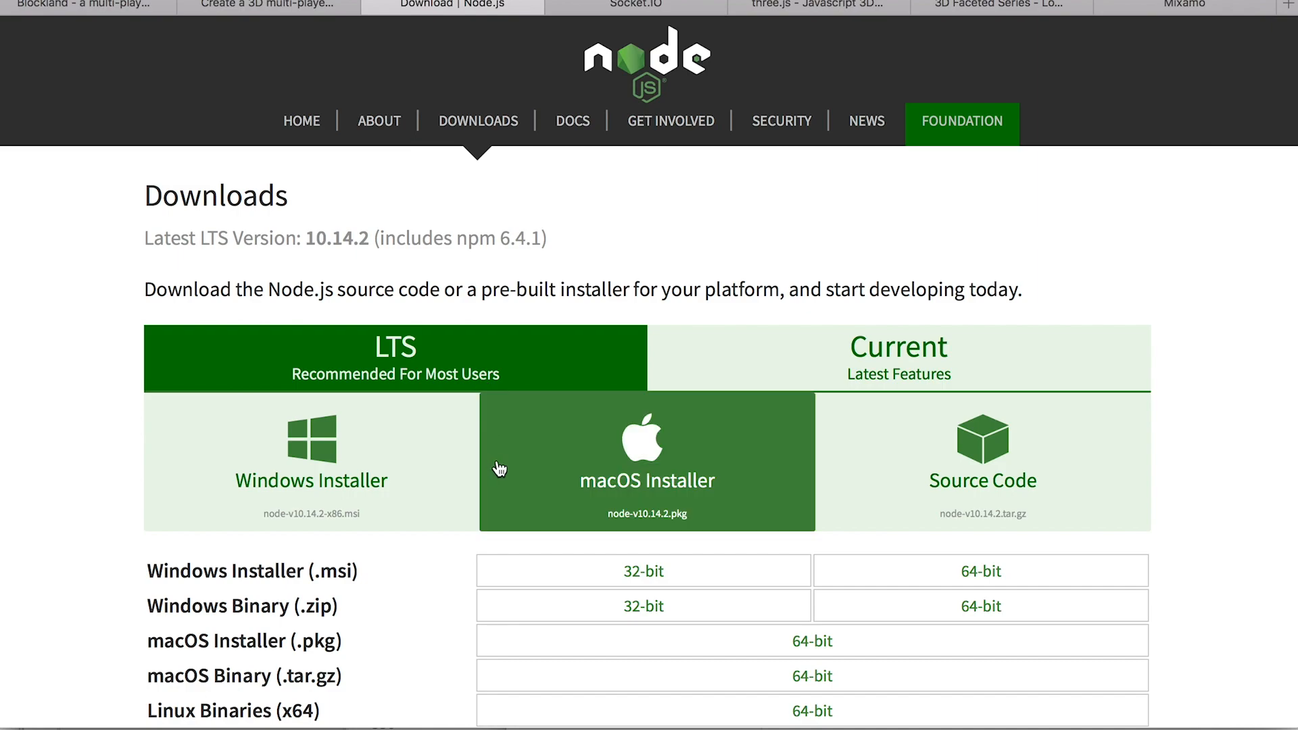
{"action": "scroll", "scroll_direction": "down", "scroll_amount": 3}
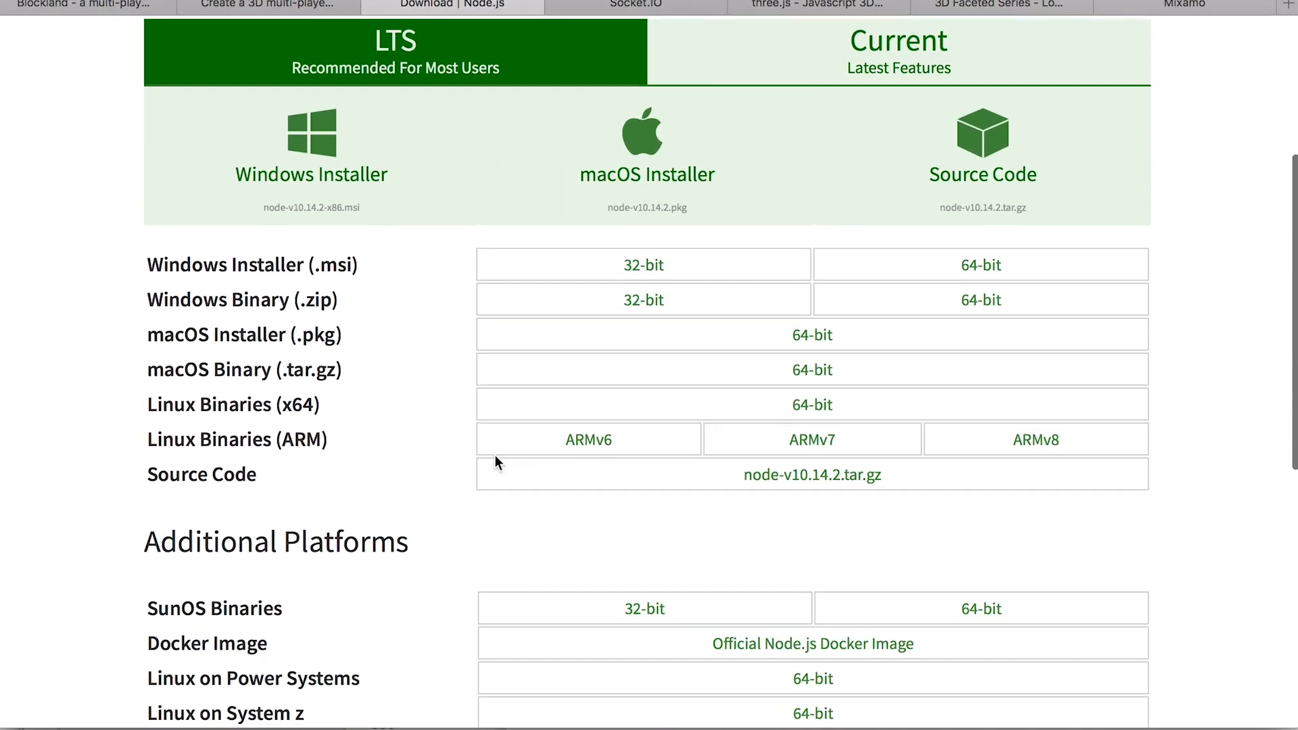
{"action": "left_click", "coordinate": [635, 5]}
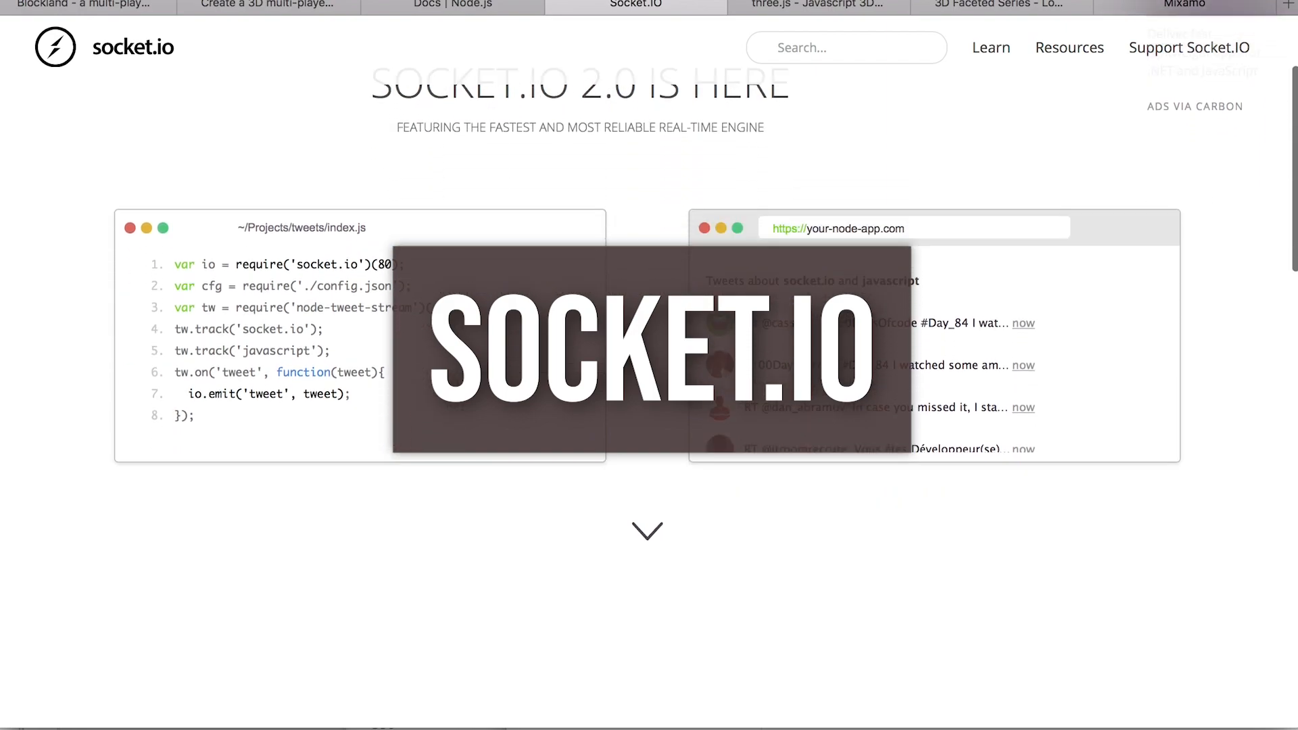
- Scroll the Socket.IO chat tutorial to 'The web framework' section
{"action": "scroll", "scroll_direction": "down", "scroll_amount": 3}
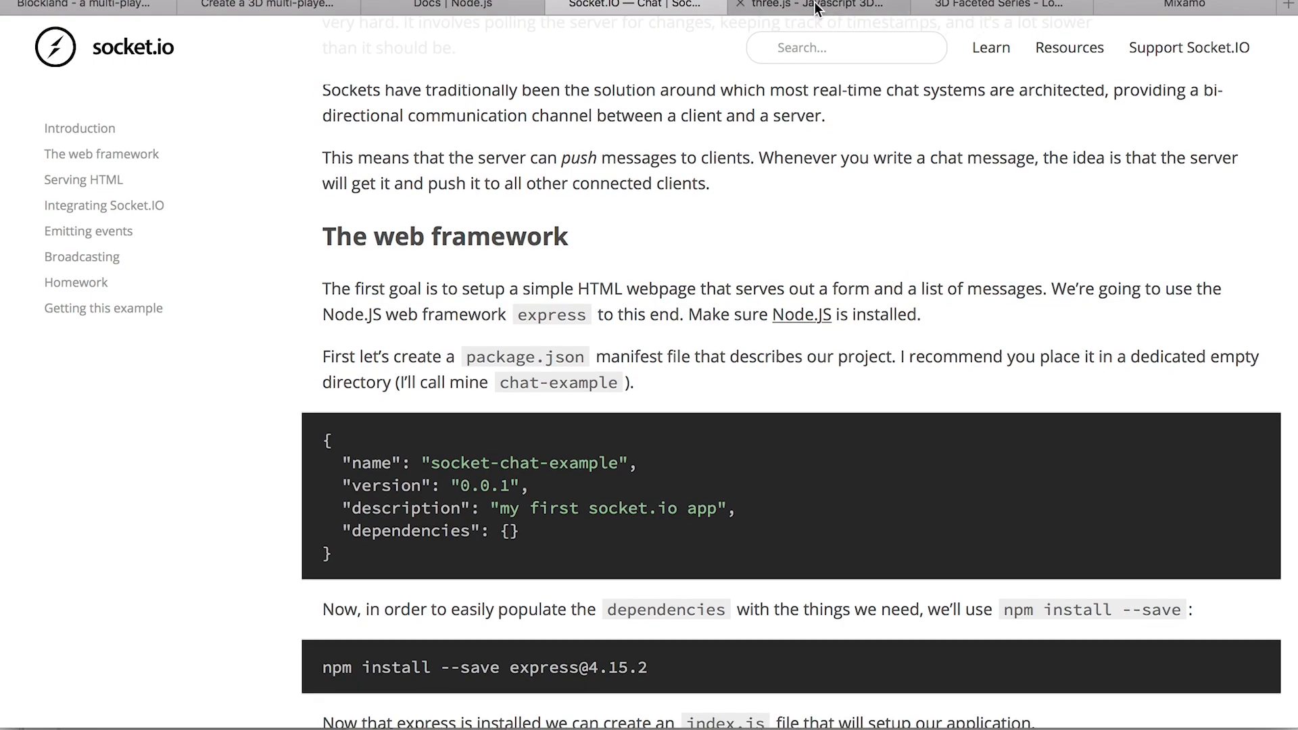
- Scroll through the three.js featured projects grid
{"action": "left_click", "coordinate": [815, 6]}
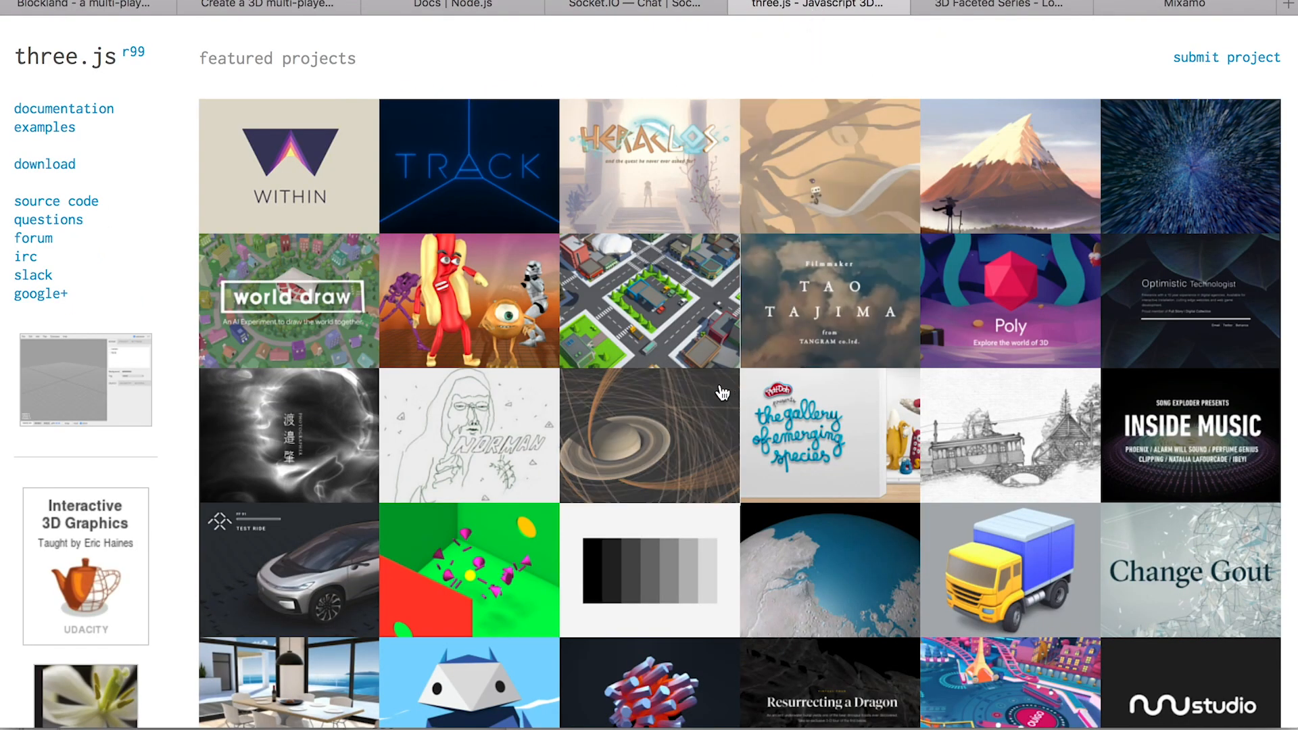
{"action": "mouse_move", "coordinate": [683, 398]}
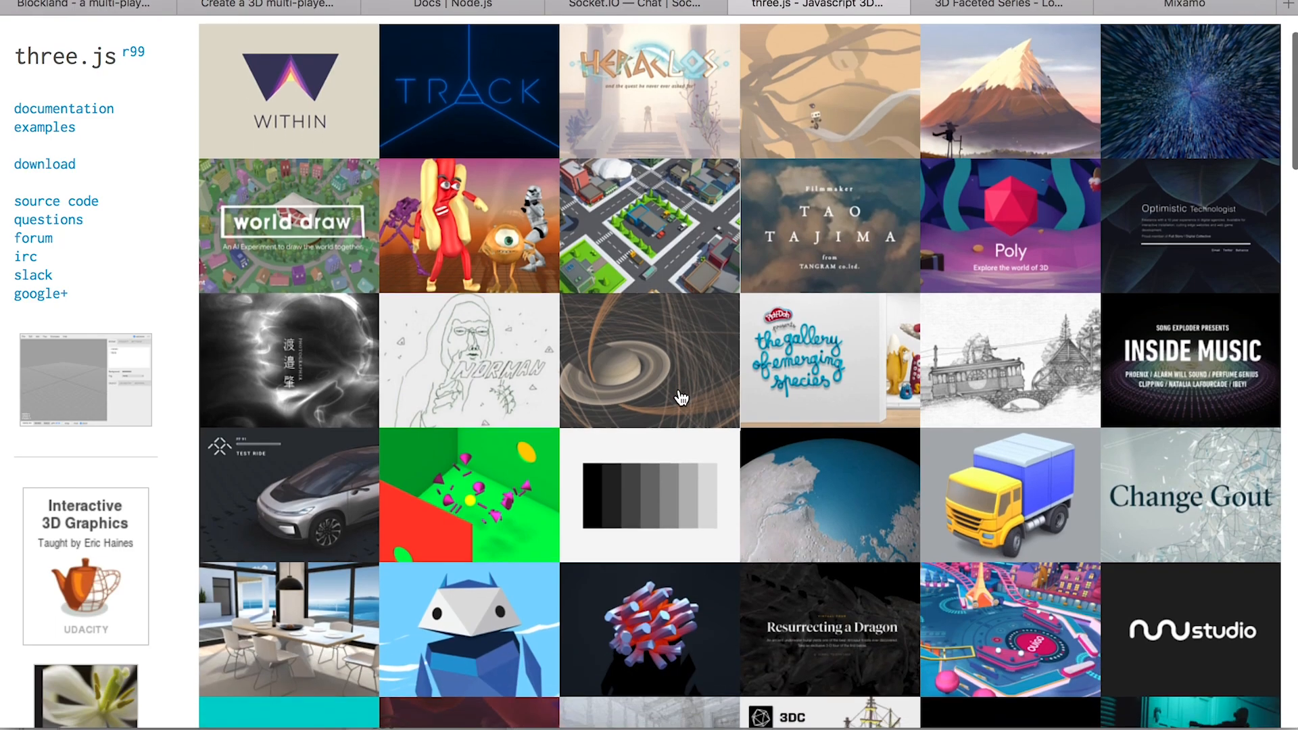
{"action": "scroll", "scroll_direction": "down", "scroll_amount": 3}
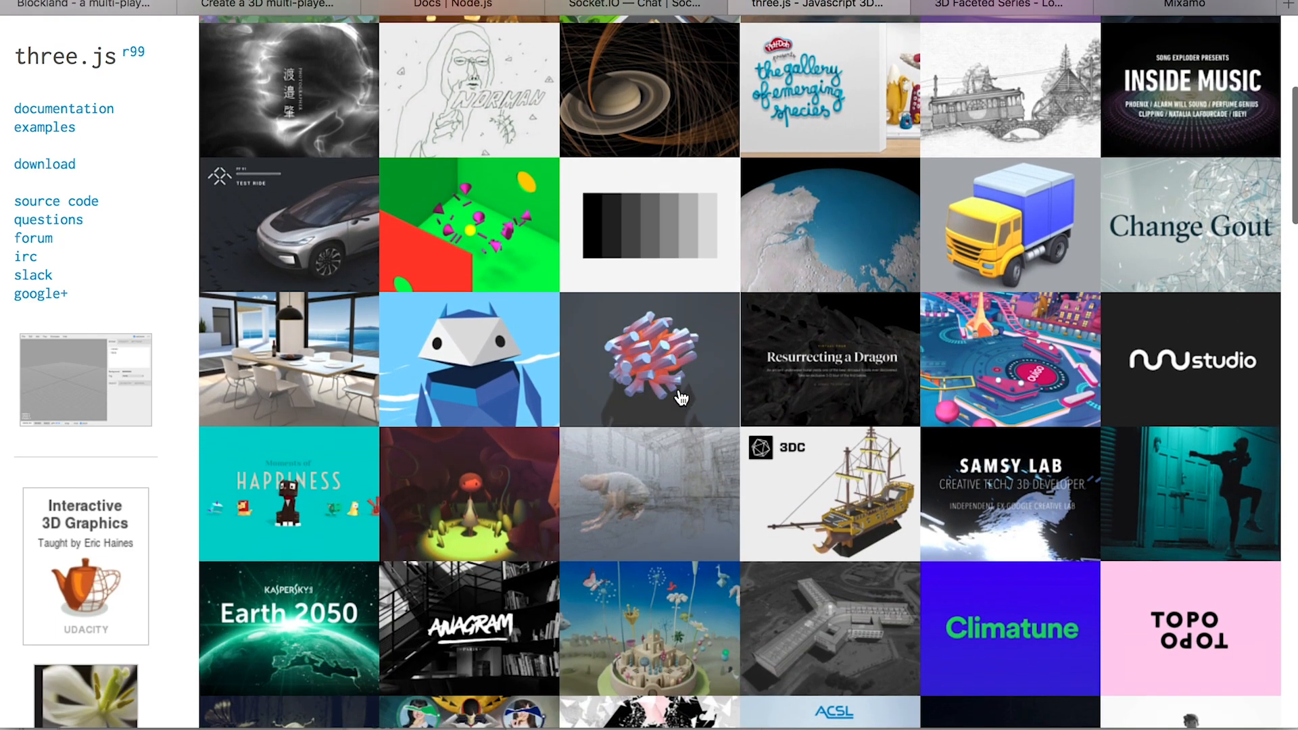
{"action": "scroll", "scroll_direction": "down", "scroll_amount": 3}
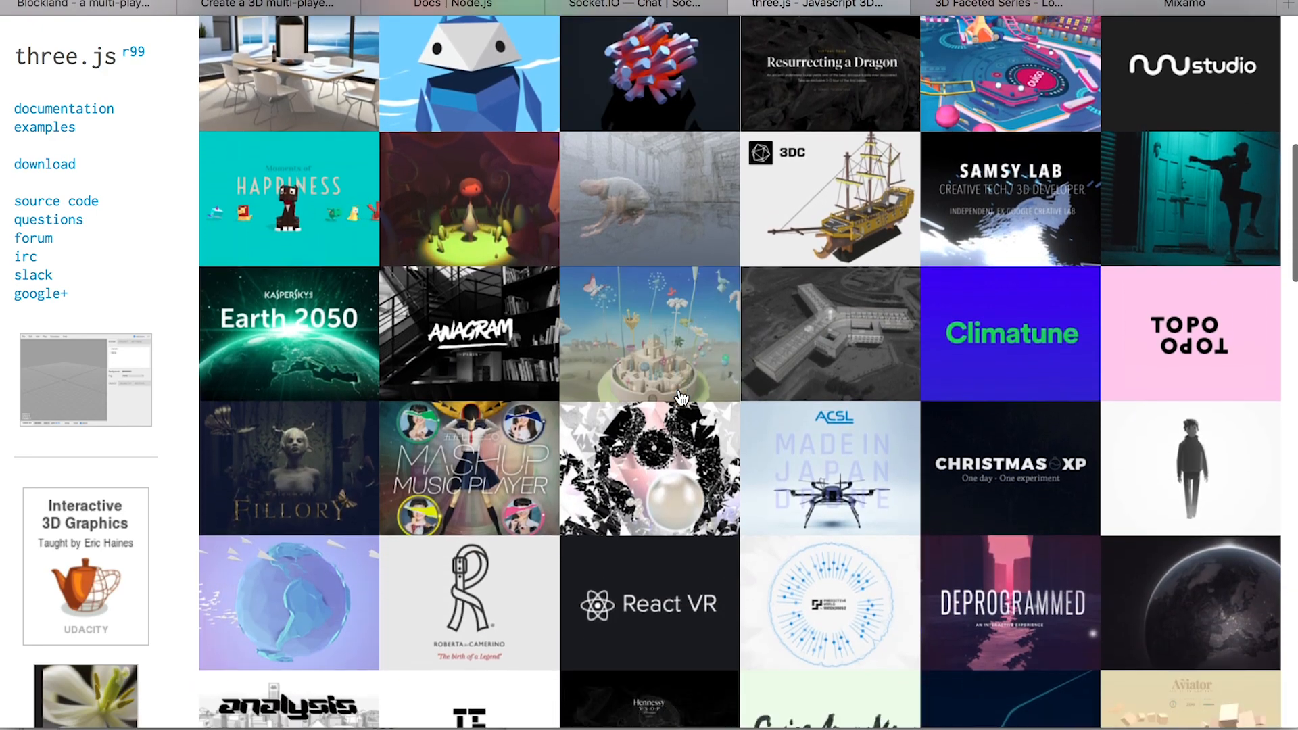
{"action": "scroll", "scroll_direction": "down", "scroll_amount": 3}
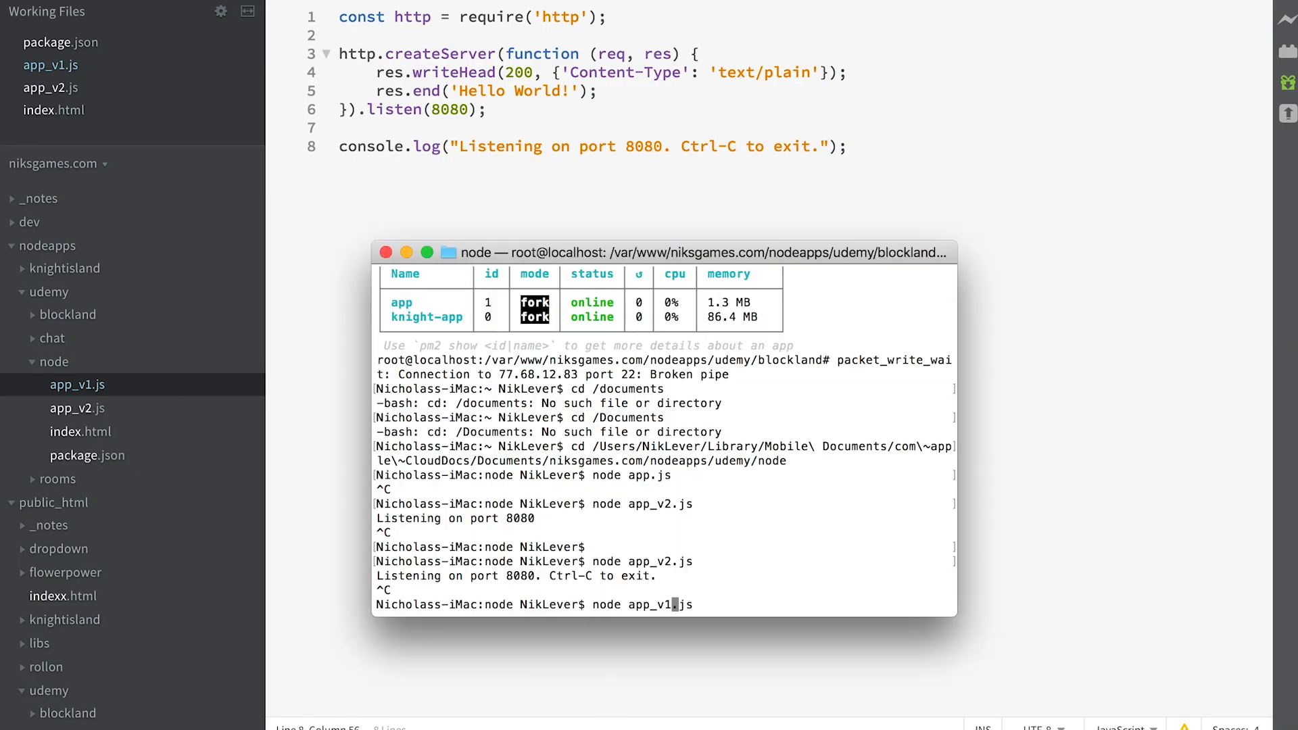
- Run 'node app_v1.js' in Terminal to start the Hello World server
{"action": "key", "text": "Return"}
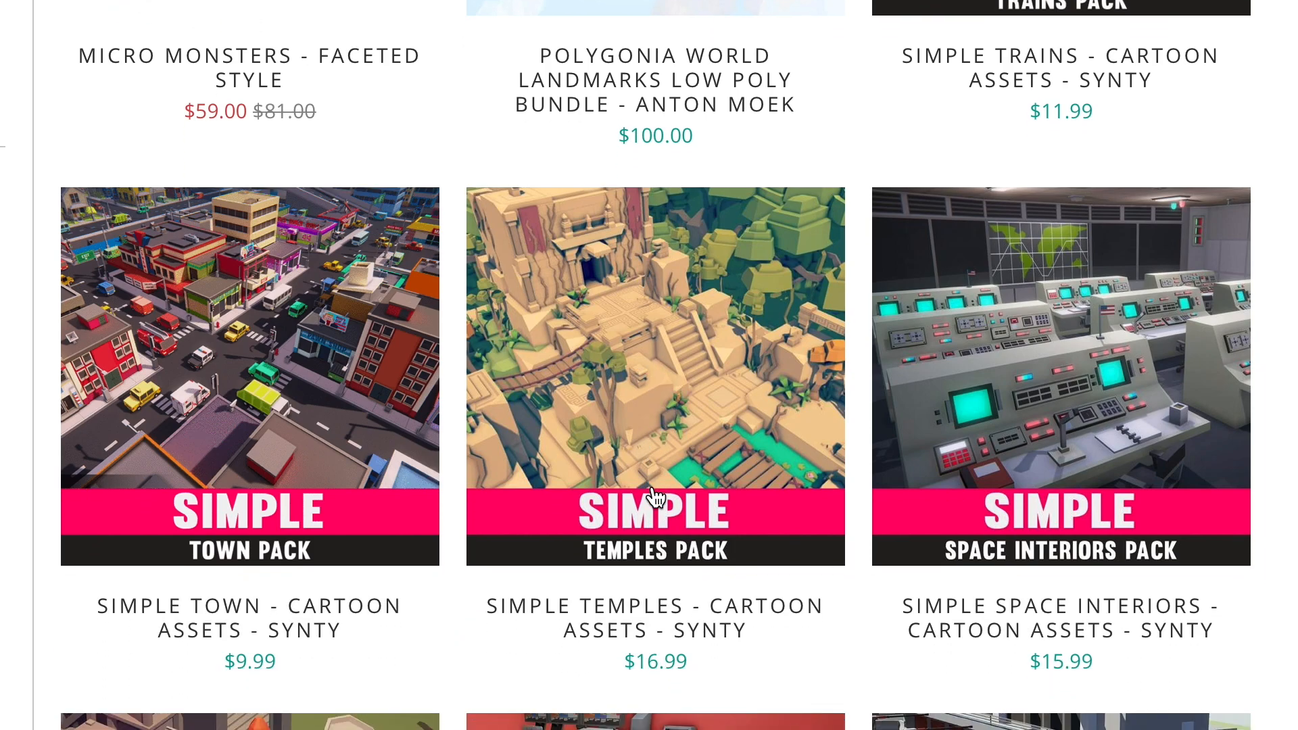
- Scroll the Synty Simple packs grid, then switch to the THREE.js step 7 town demo
{"action": "scroll", "scroll_direction": "down", "scroll_amount": 3}
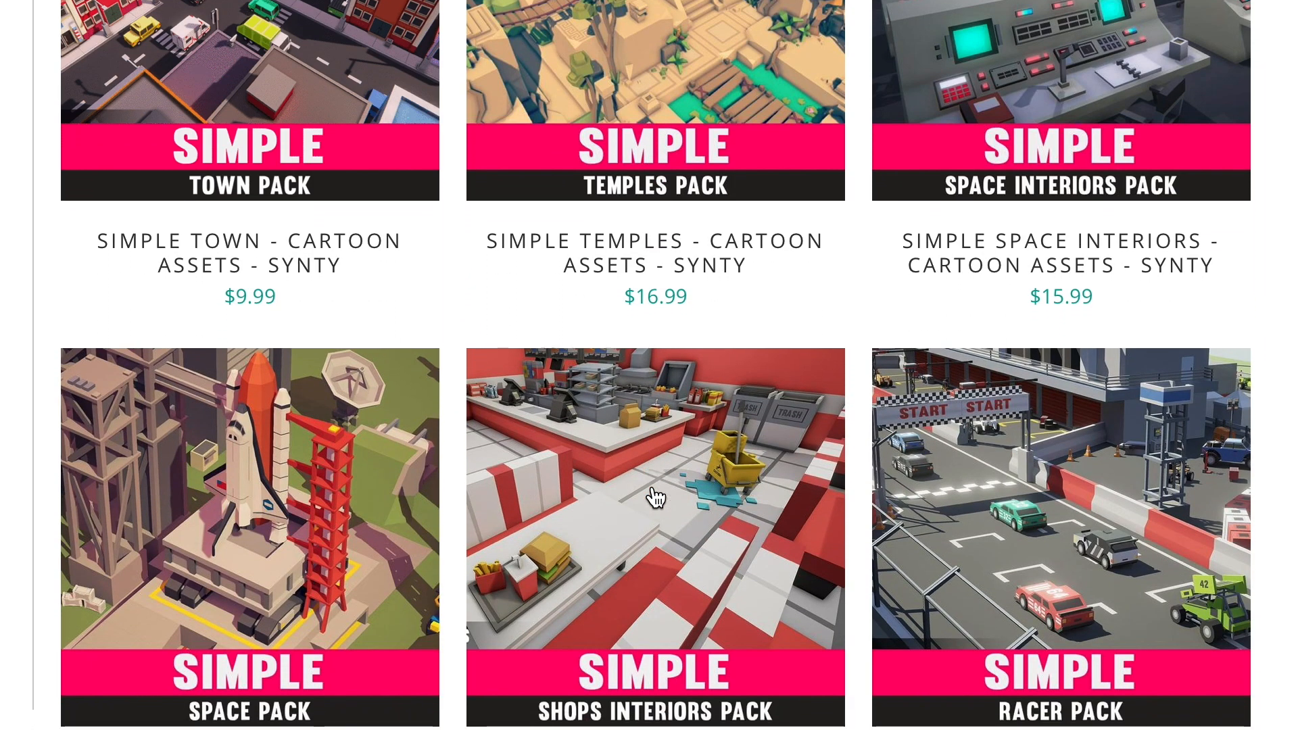
{"action": "scroll", "scroll_direction": "down", "scroll_amount": 3}
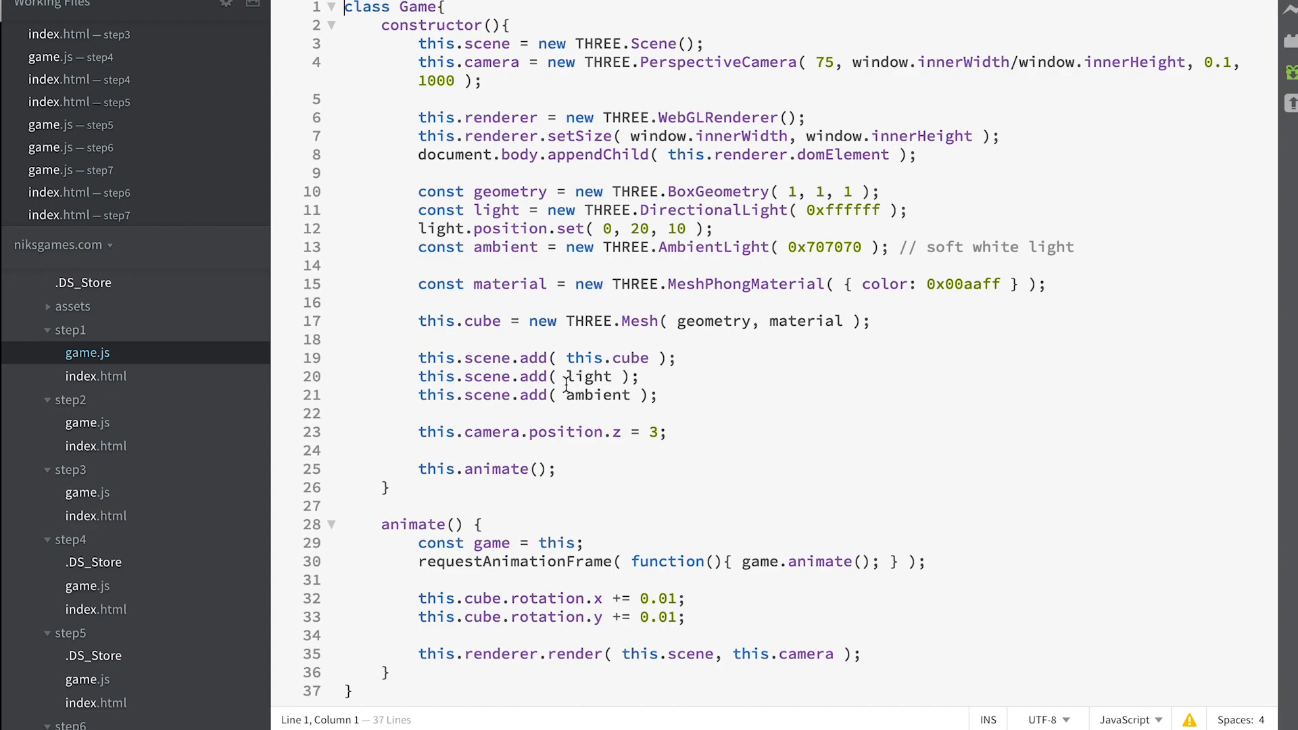
{"action": "left_click", "coordinate": [804, 7]}
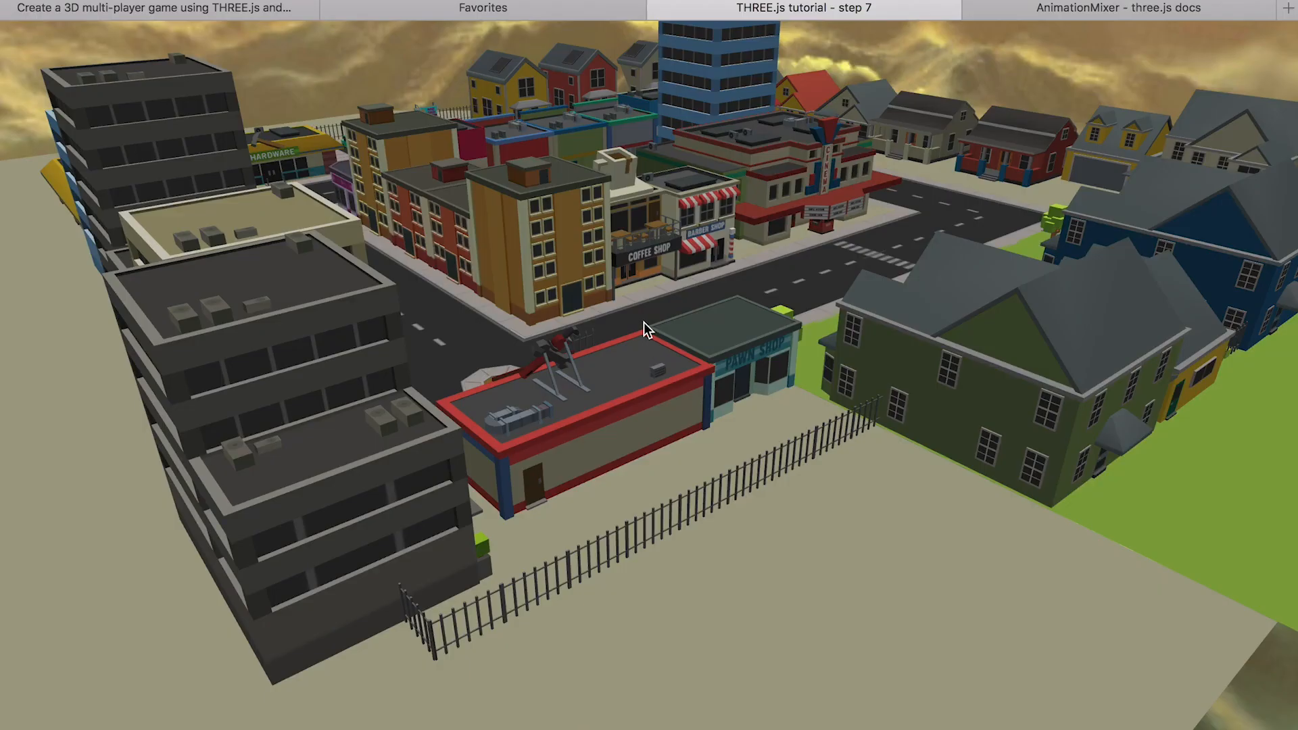